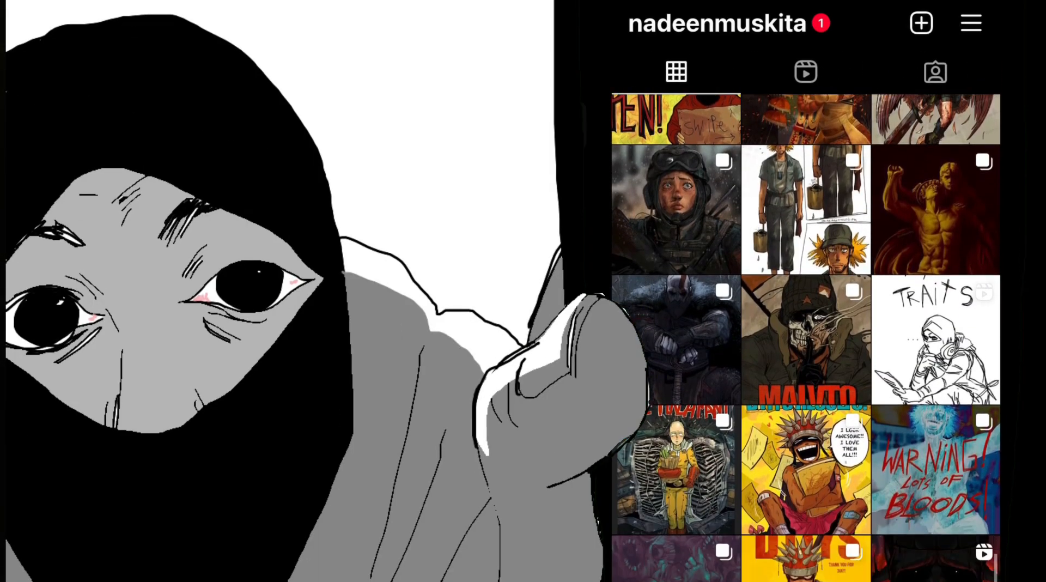
scroll("down", 3)
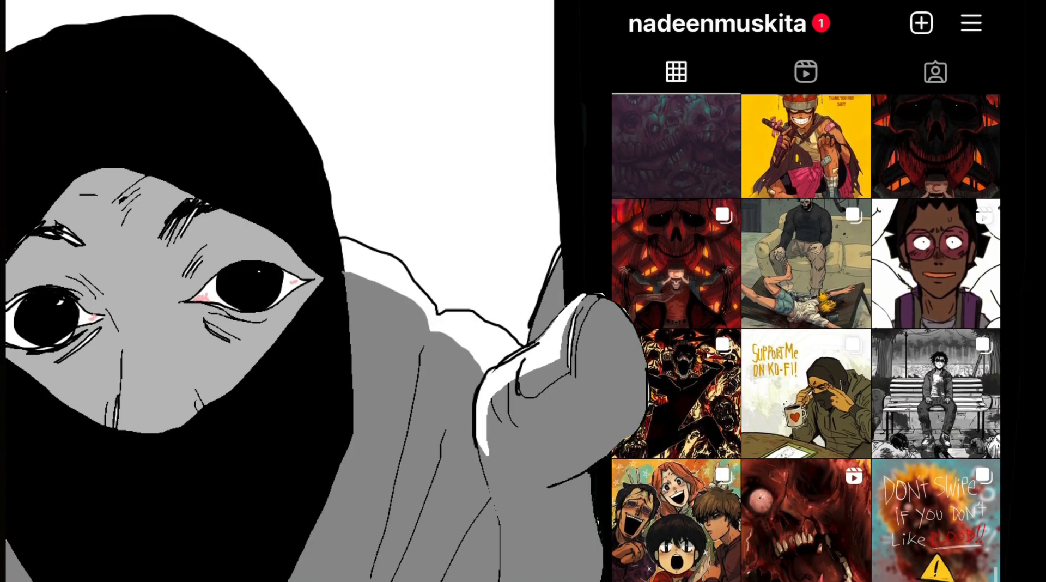
scroll("down", 3)
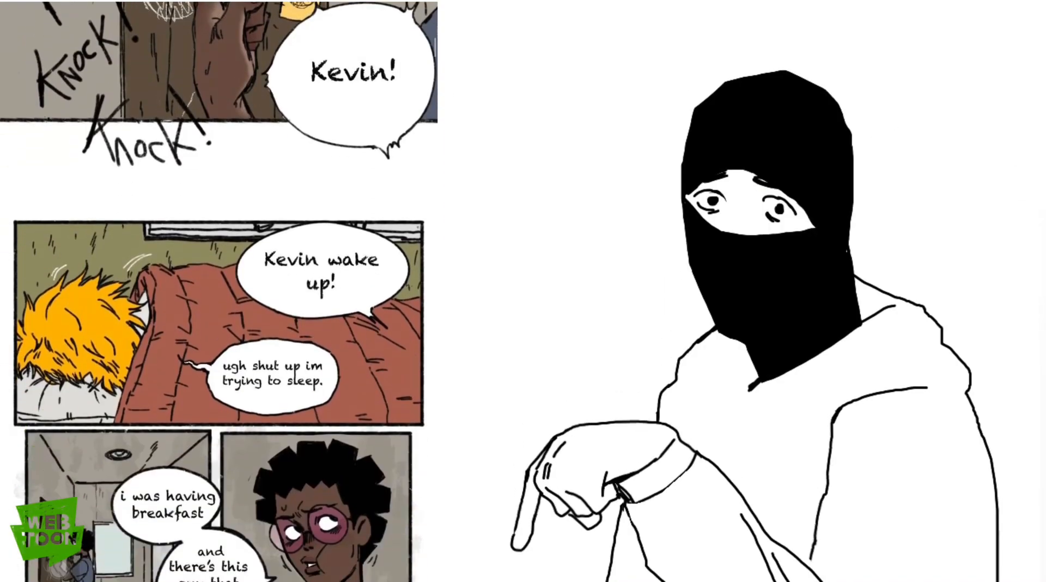
scroll("down", 3)
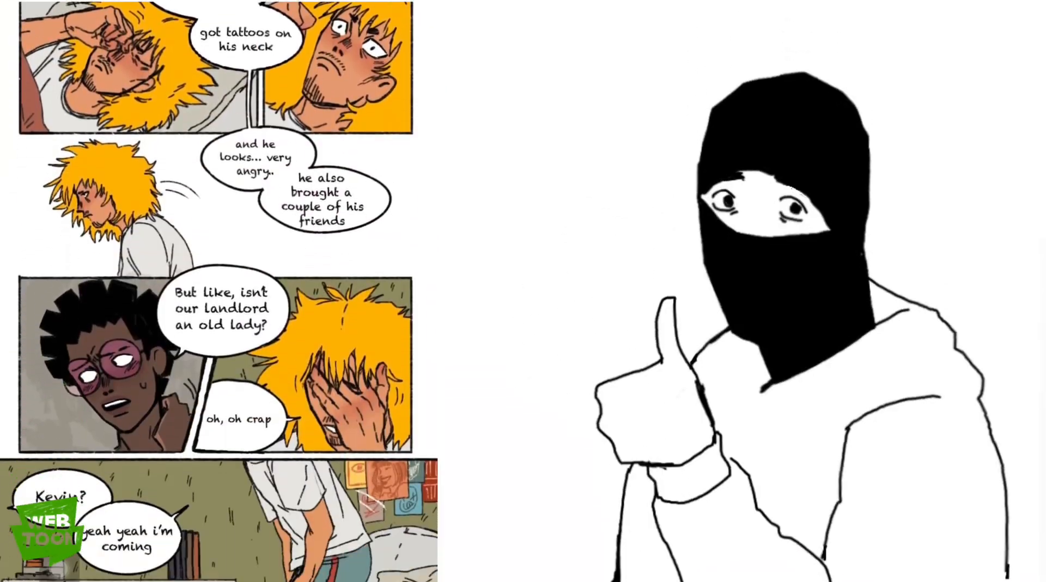
scroll("down", 3)
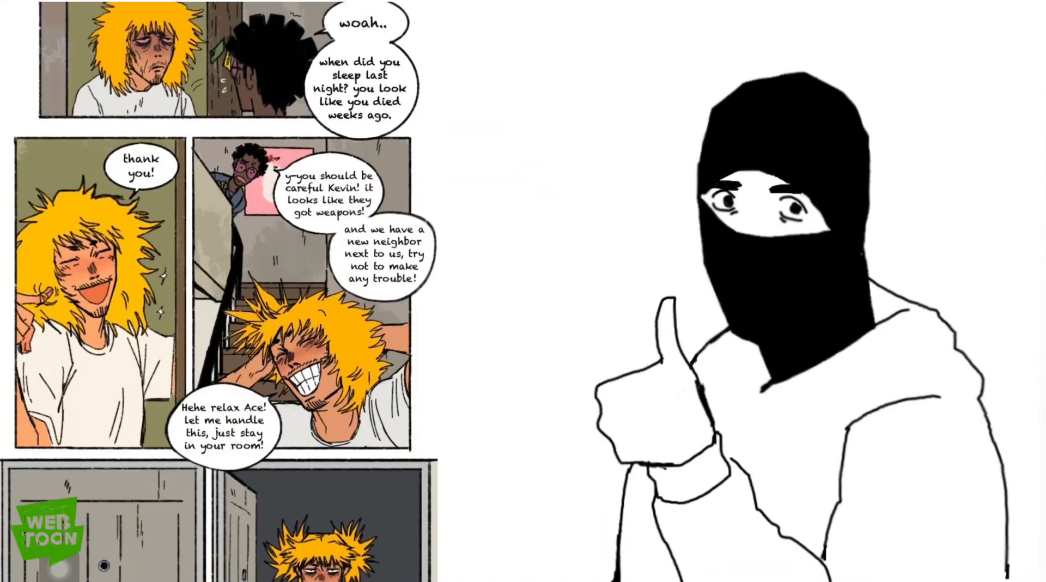